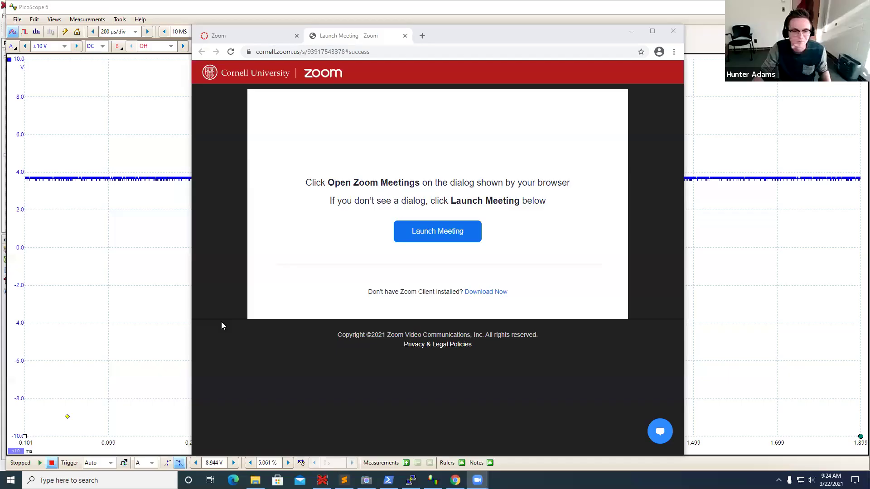
pyautogui.moveTo(595, 189)
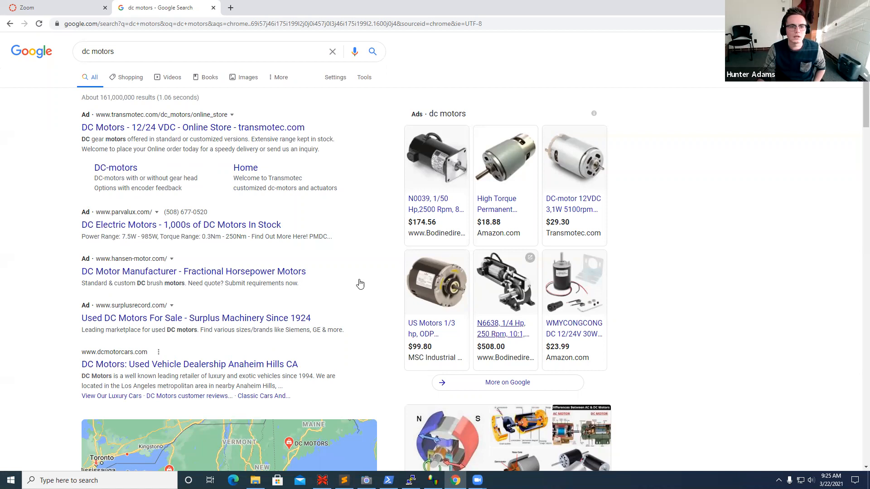
# Scroll the 'dc motors' results past local listings to the Wikipedia DC motor entry.
pyautogui.scroll(-3)
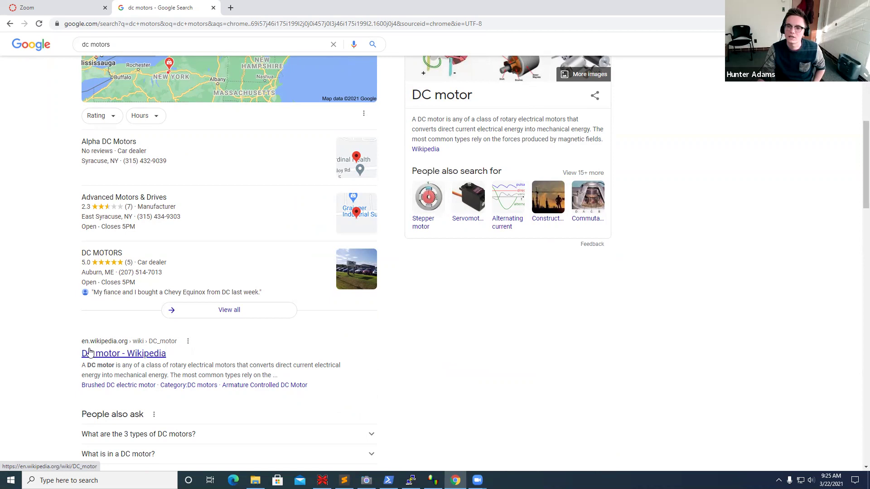
# Open the 'DC motor - Wikipedia' result.
pyautogui.click(123, 353)
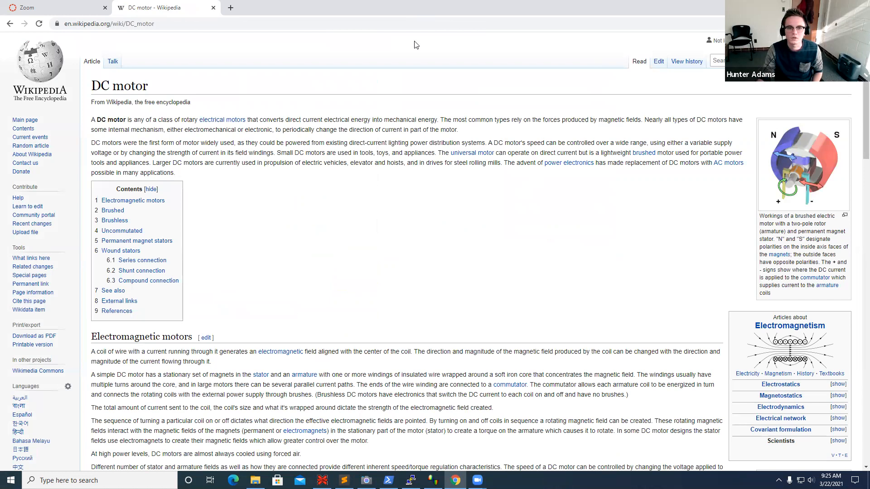
pyautogui.moveTo(335, 223)
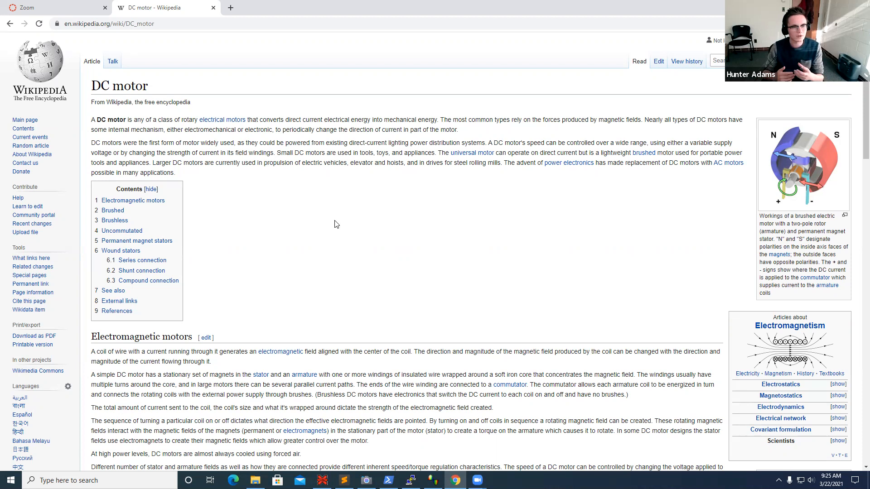
pyautogui.moveTo(378, 222)
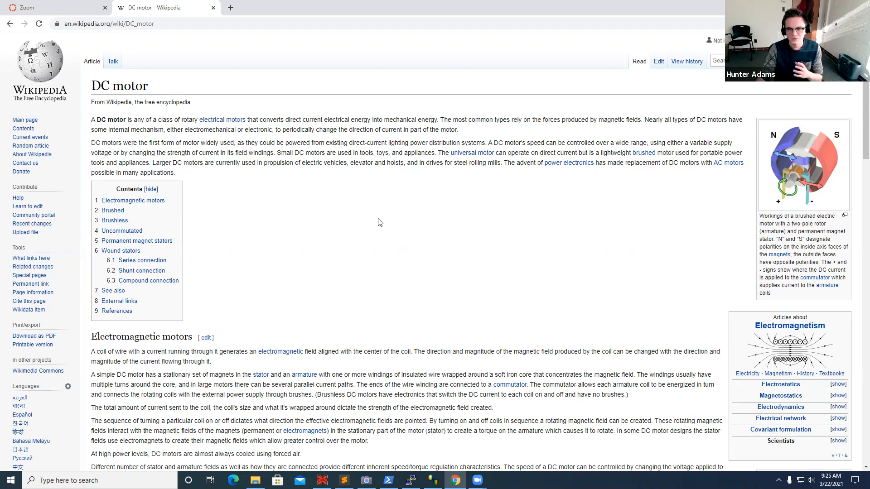
pyautogui.moveTo(778, 170)
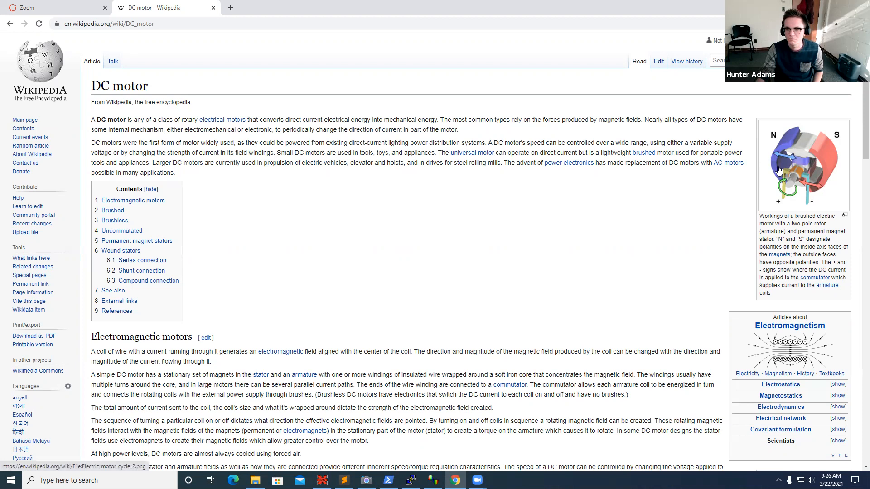
# Enlarge the infobox brushed DC motor diagram in the media viewer.
pyautogui.click(804, 168)
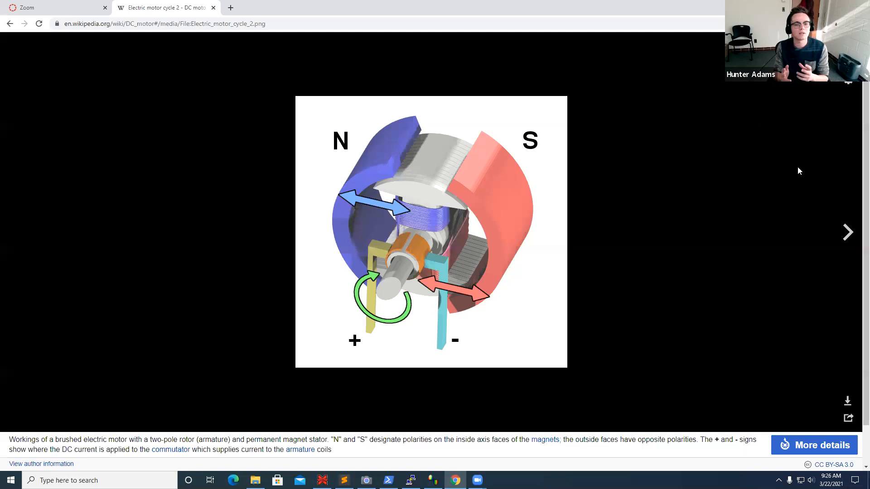
pyautogui.moveTo(383, 233)
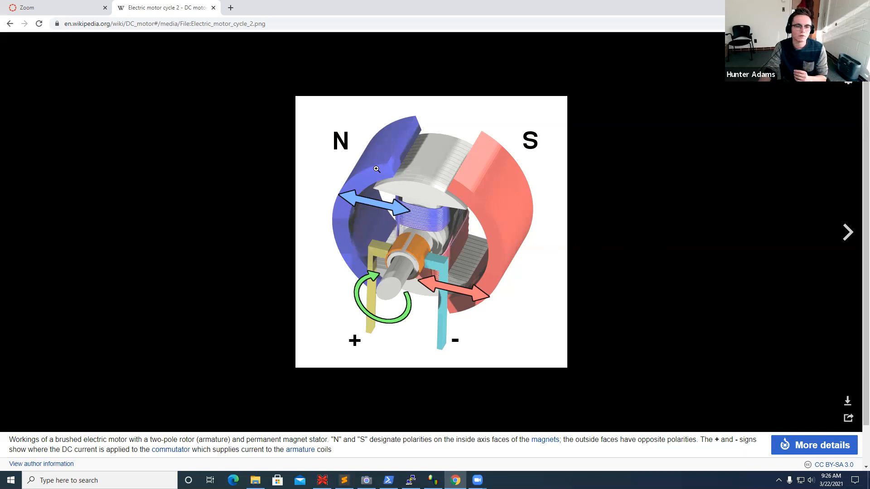
pyautogui.moveTo(392, 295)
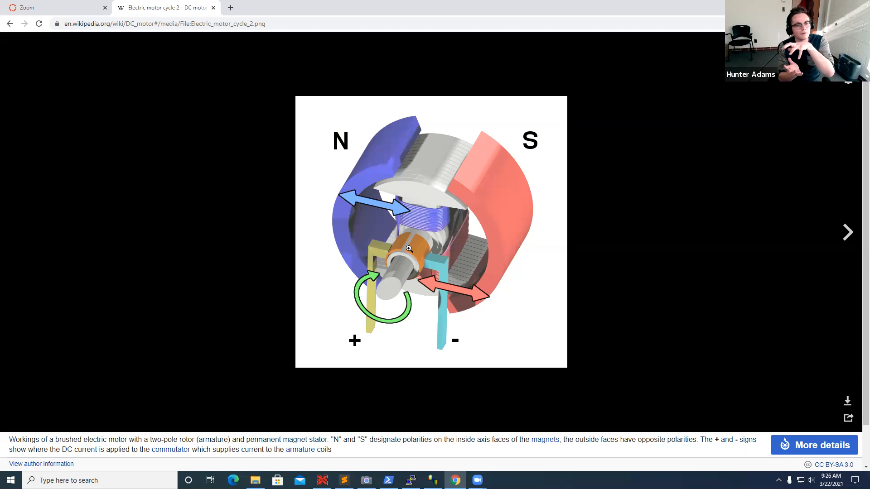
pyautogui.moveTo(369, 134)
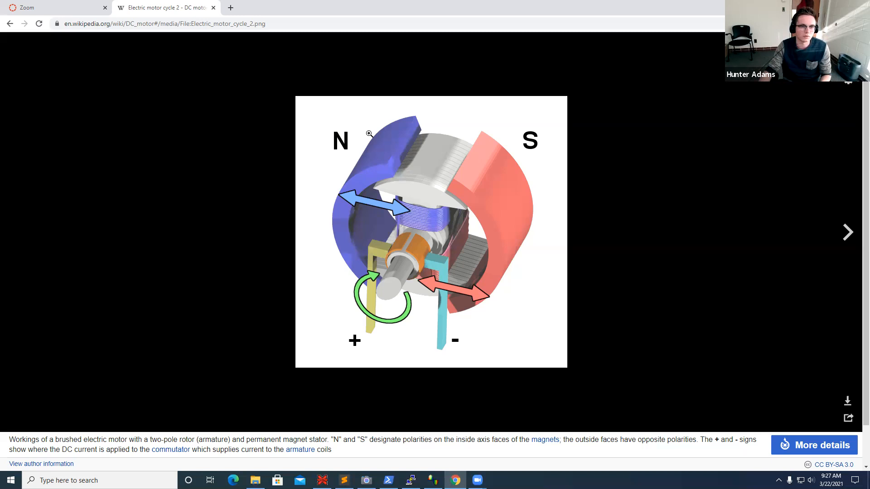
# Close the media viewer and return to the article's Brushed section.
pyautogui.click(18, 23)
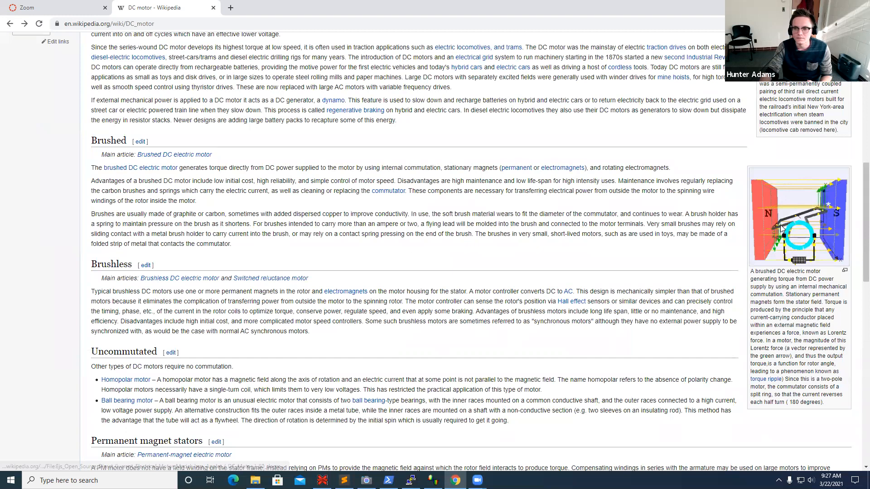
pyautogui.click(800, 229)
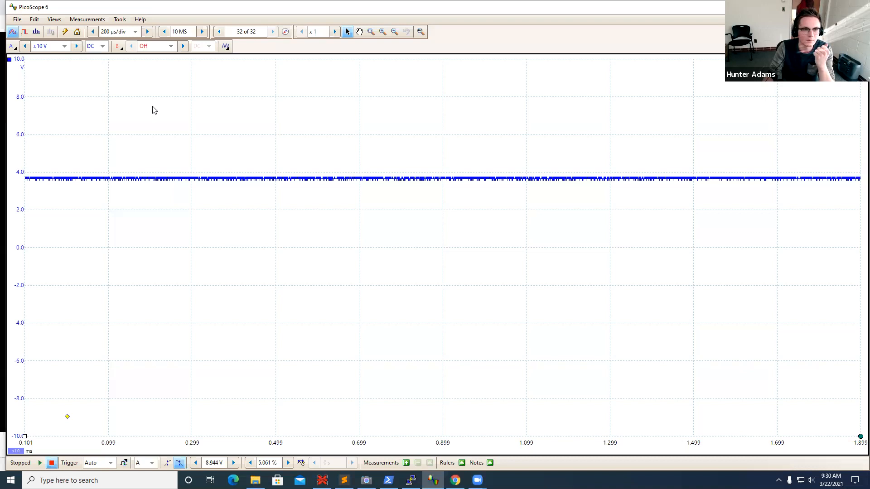
pyautogui.click(42, 463)
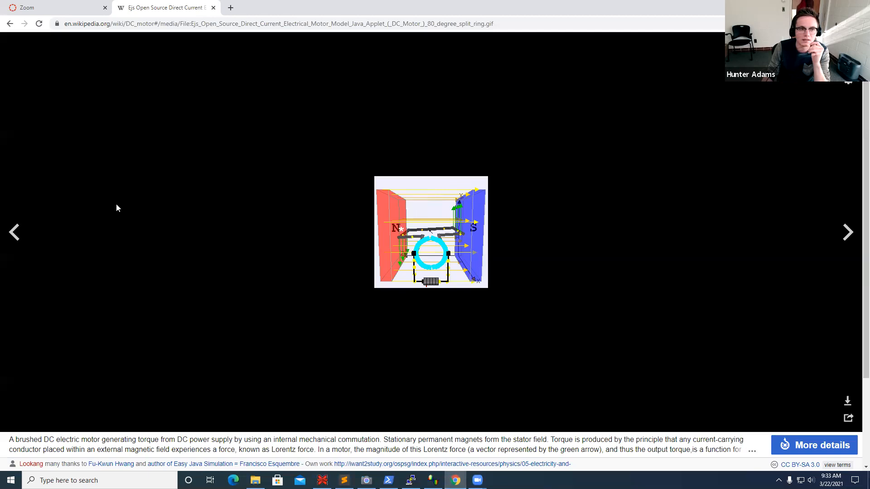
# Return to the top of Wikipedia's DC motor article.
pyautogui.click(16, 24)
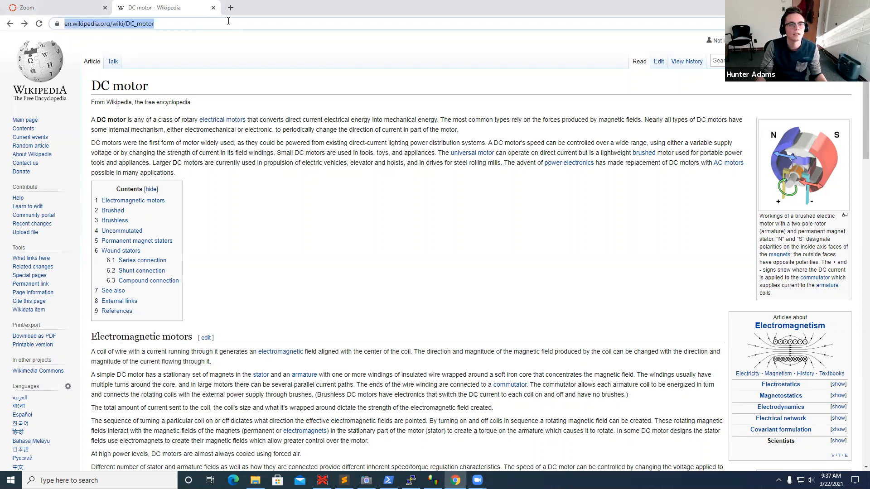
# Search 'ece 4760' and open the Cornell ECE 4760 course result.
pyautogui.write('ece 4760')
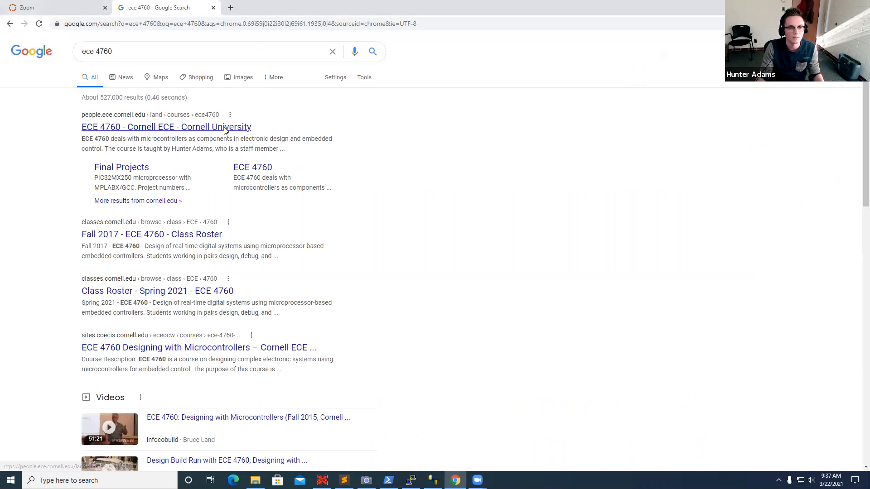
pyautogui.click(165, 127)
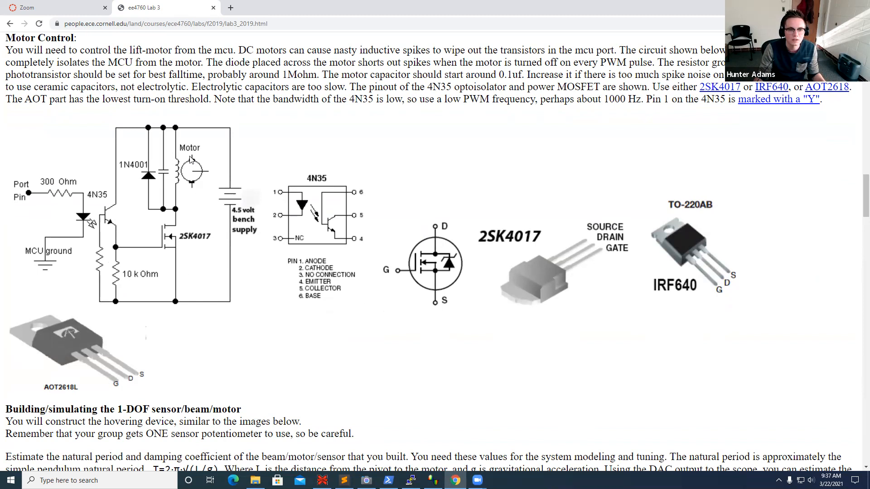
pyautogui.moveTo(152, 203)
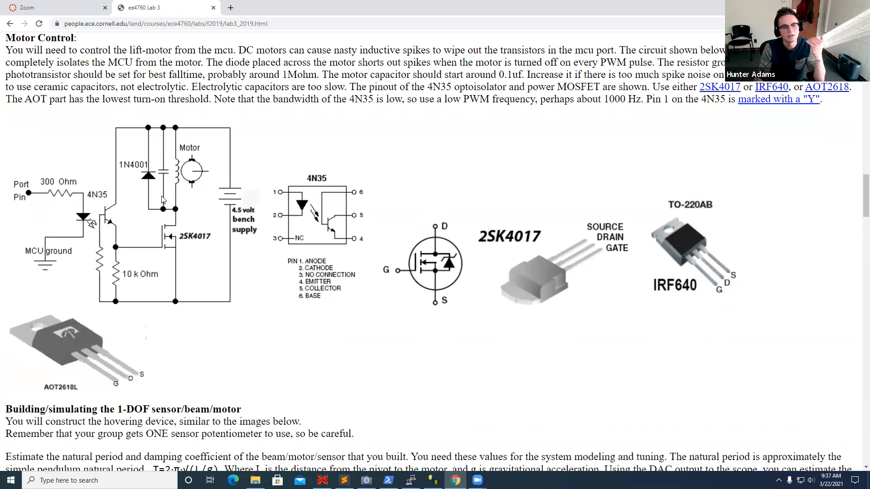
pyautogui.moveTo(145, 143)
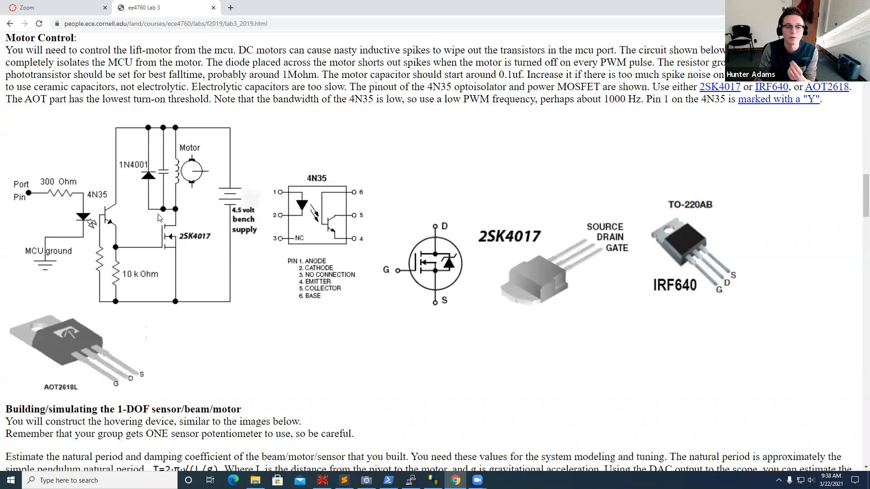
pyautogui.moveTo(160, 159)
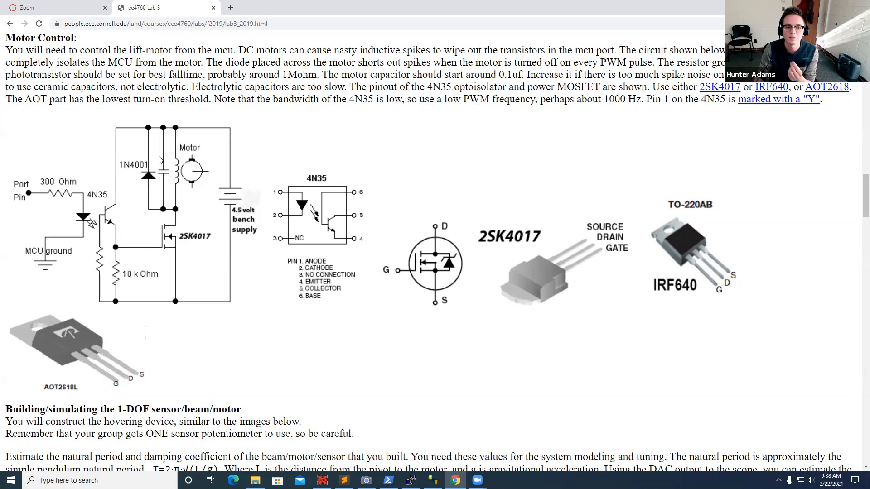
pyautogui.moveTo(173, 175)
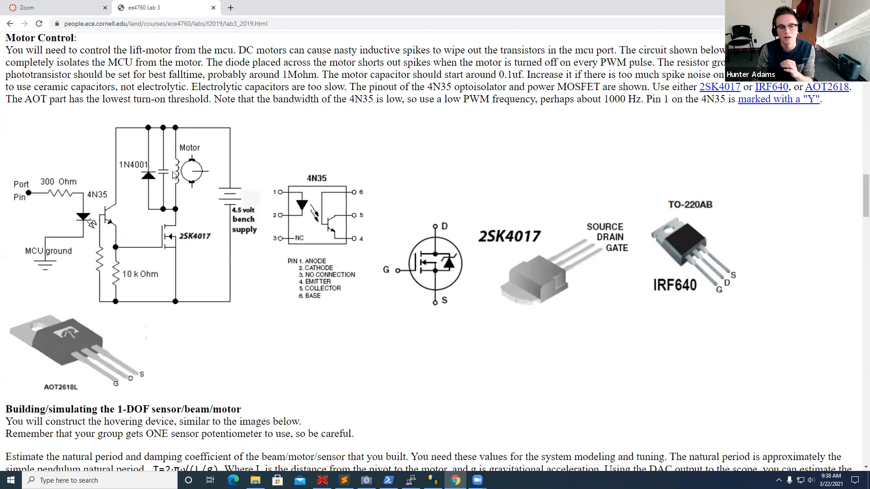
pyautogui.moveTo(156, 144)
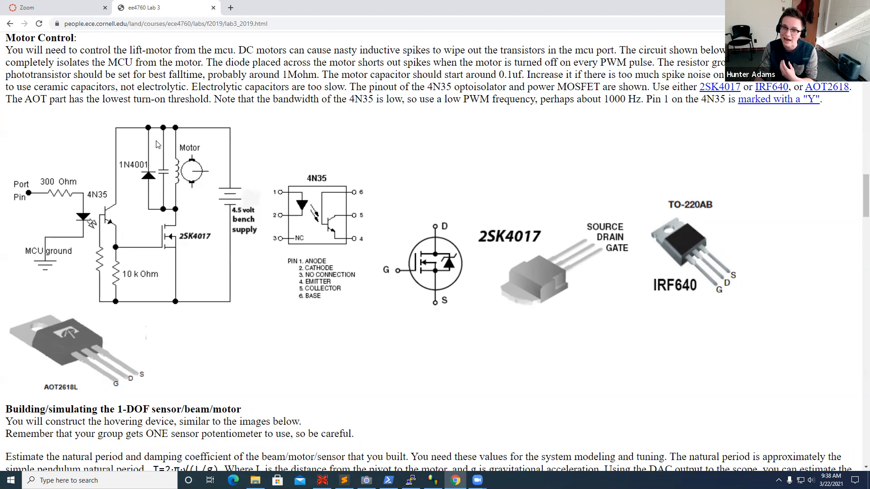
pyautogui.moveTo(132, 172)
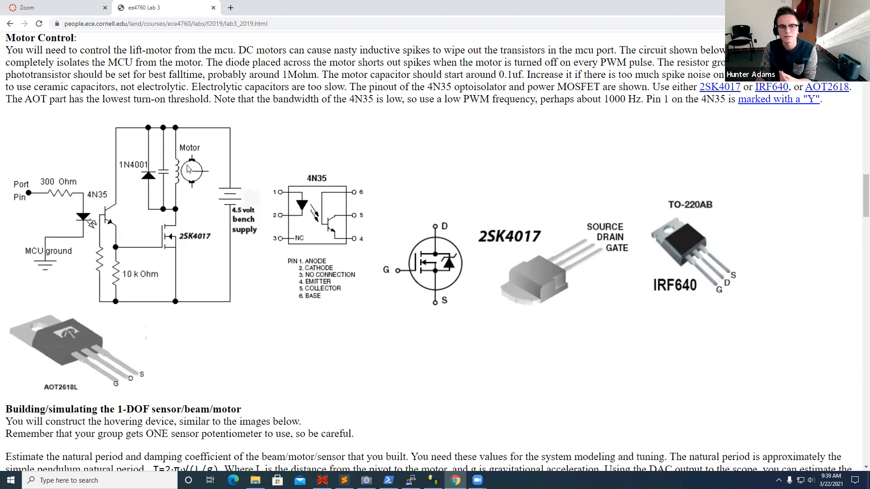
pyautogui.moveTo(165, 180)
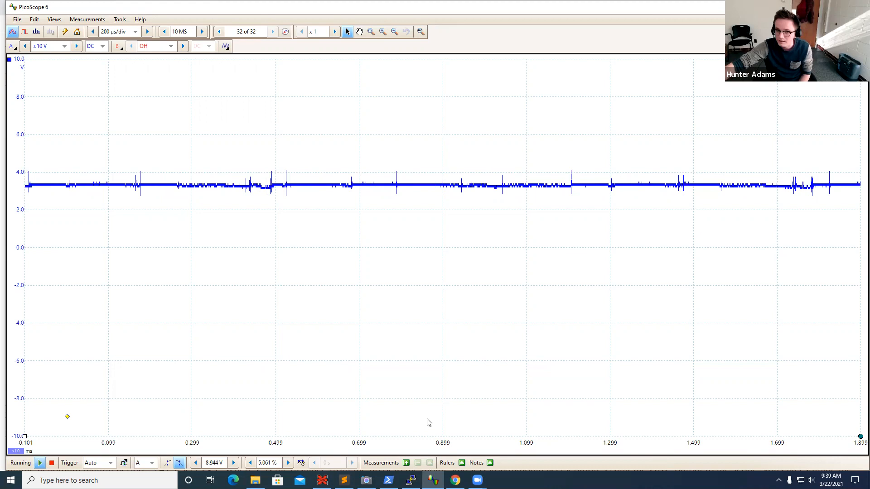
# Switch windows from the taskbar to view the running channel A capture.
pyautogui.click(455, 480)
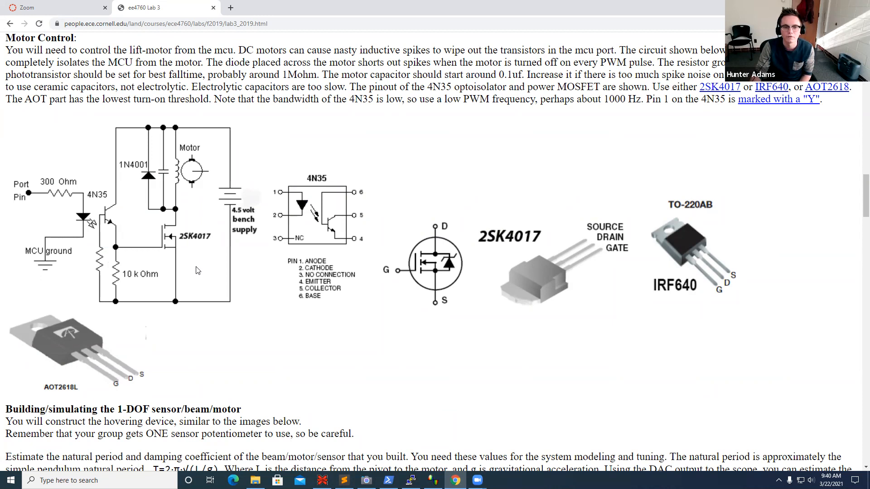
pyautogui.moveTo(93, 223)
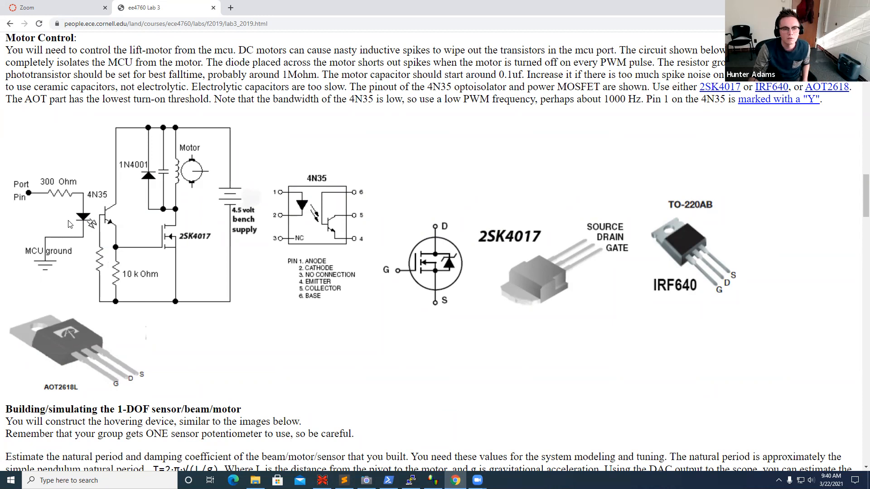
pyautogui.moveTo(102, 207)
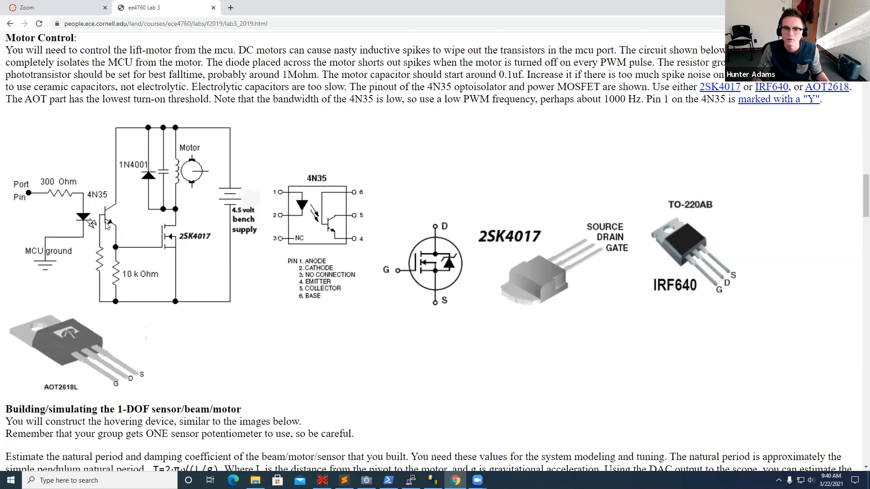
pyautogui.moveTo(157, 250)
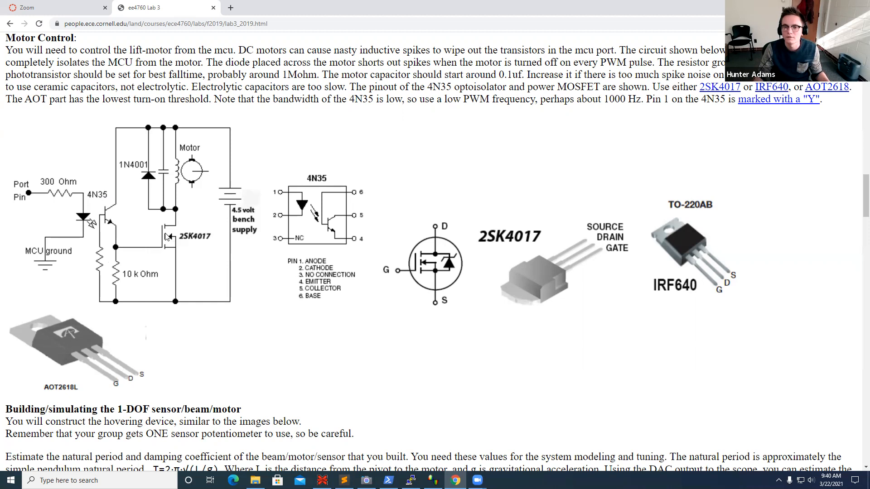
pyautogui.moveTo(190, 176)
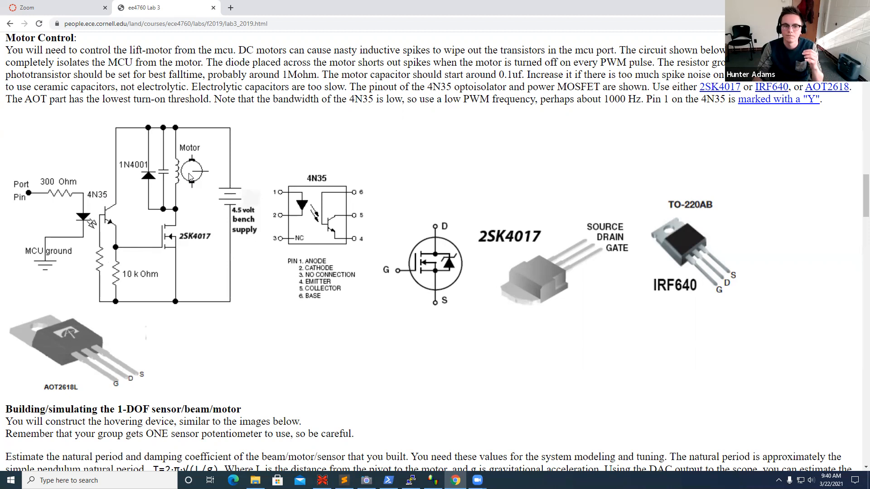
pyautogui.moveTo(164, 240)
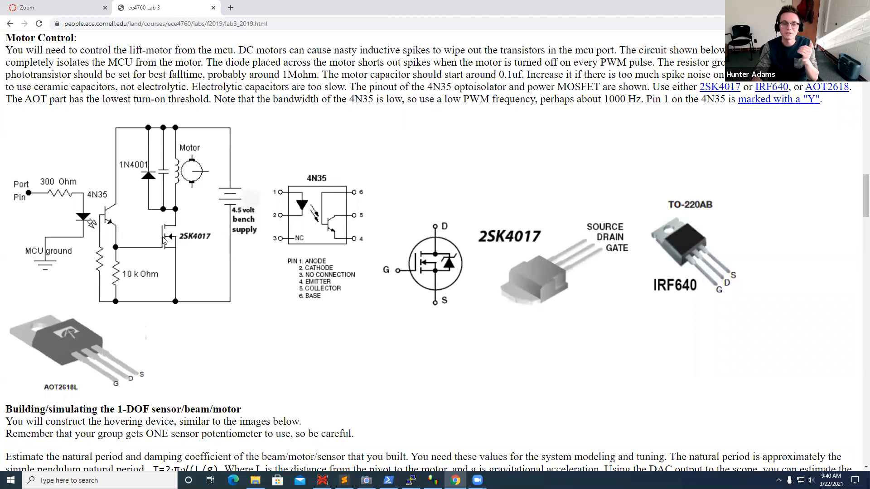
pyautogui.moveTo(142, 149)
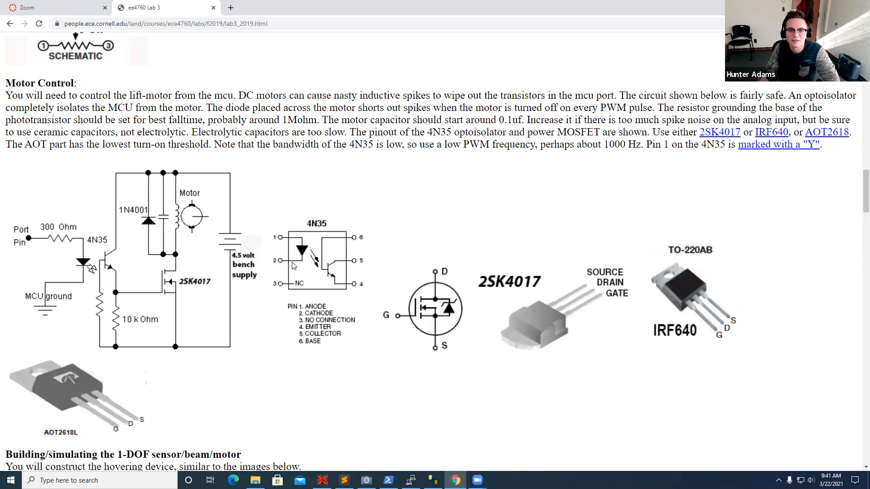
pyautogui.moveTo(187, 295)
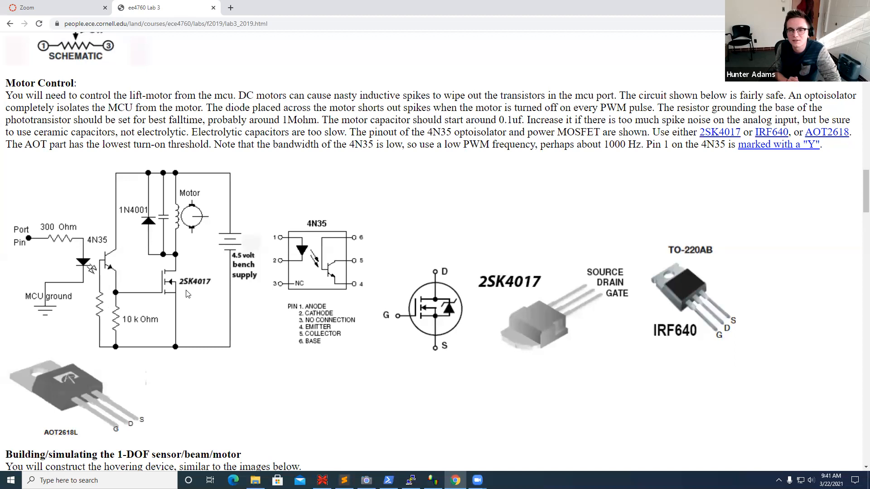
pyautogui.moveTo(176, 345)
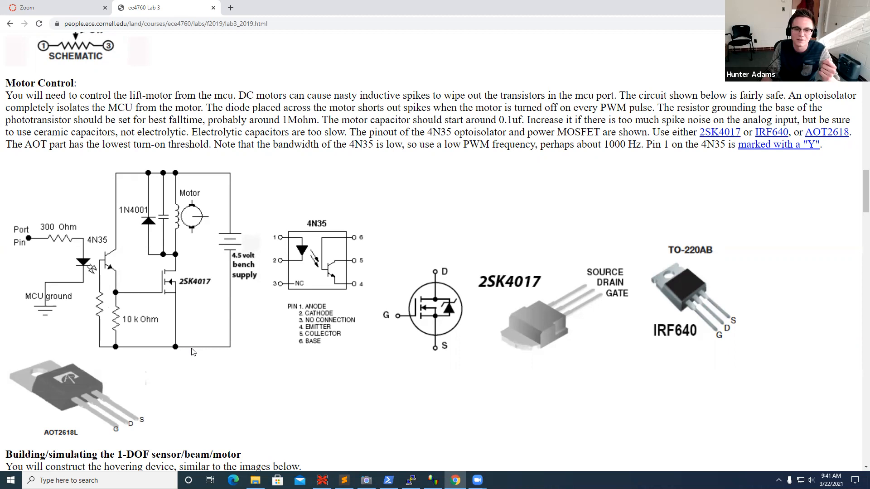
pyautogui.moveTo(89, 331)
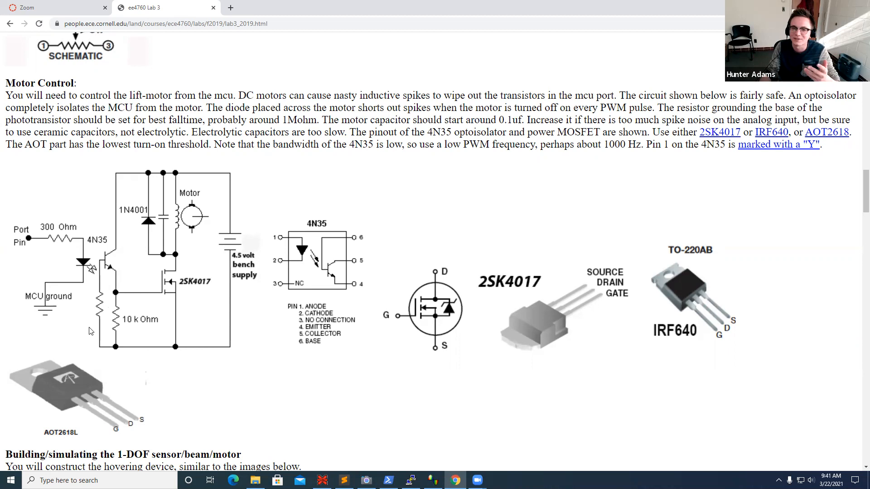
pyautogui.moveTo(79, 312)
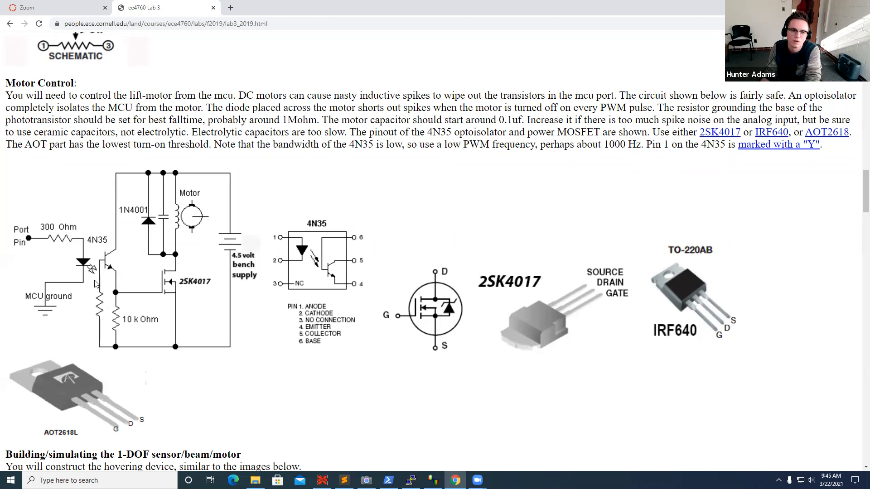
pyautogui.moveTo(92, 271)
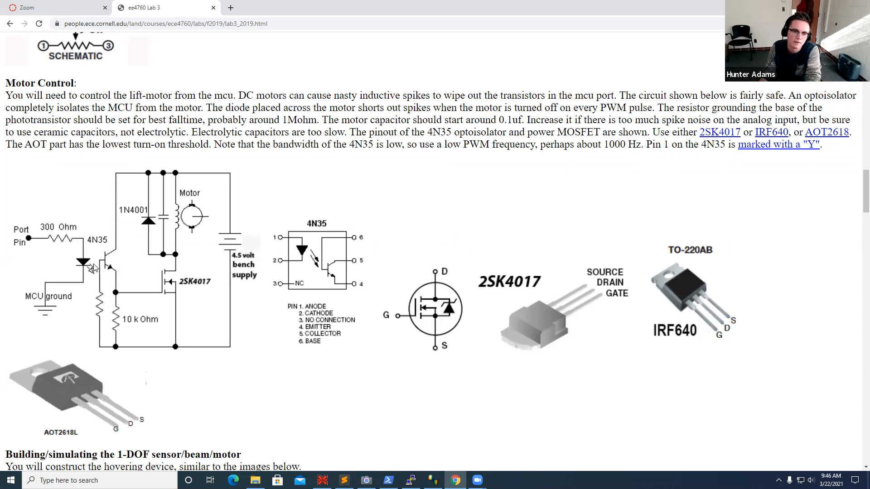
pyautogui.moveTo(89, 305)
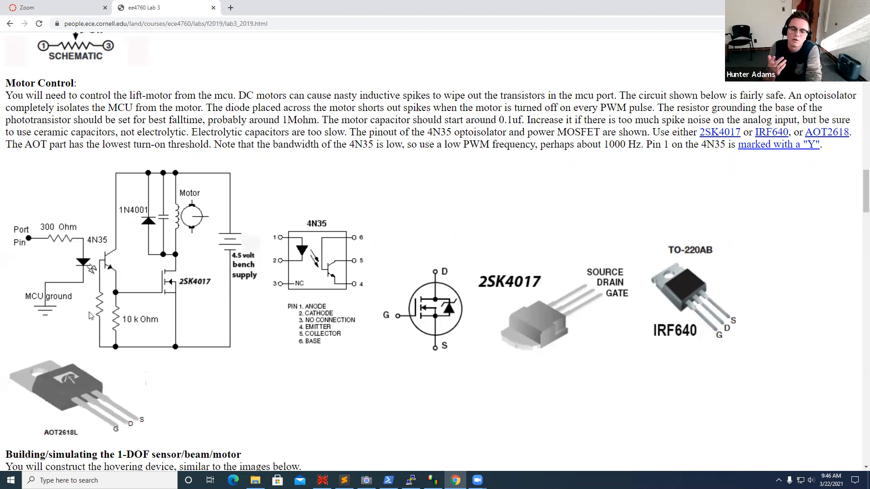
pyautogui.moveTo(91, 307)
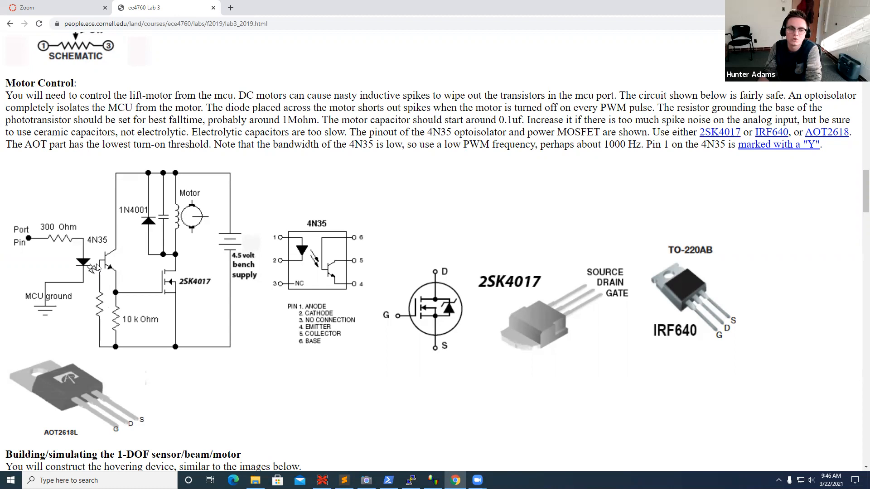
pyautogui.moveTo(99, 315)
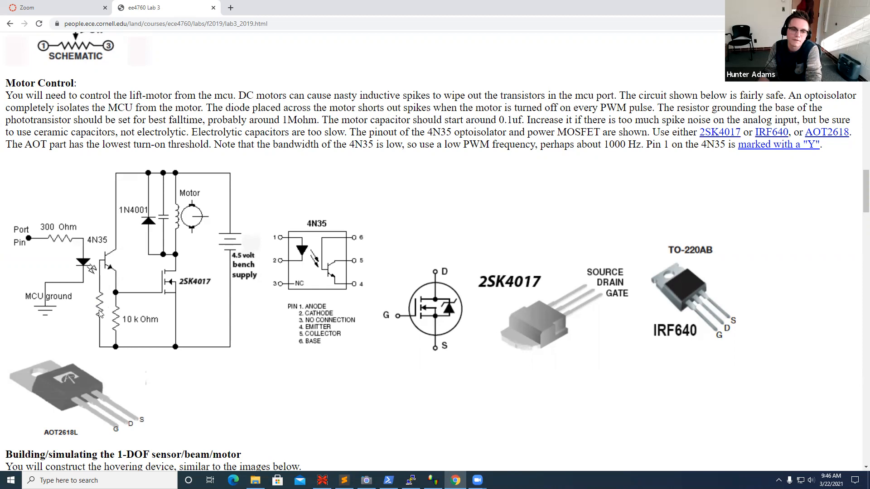
pyautogui.moveTo(94, 300)
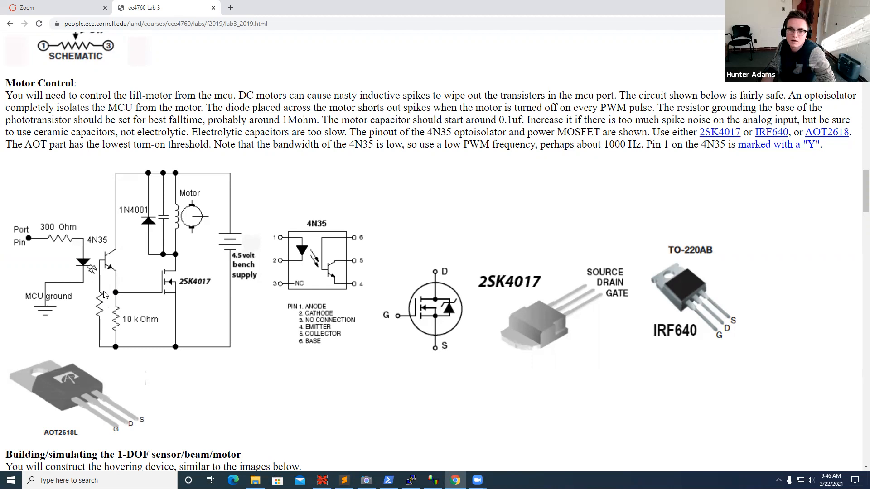
pyautogui.moveTo(188, 244)
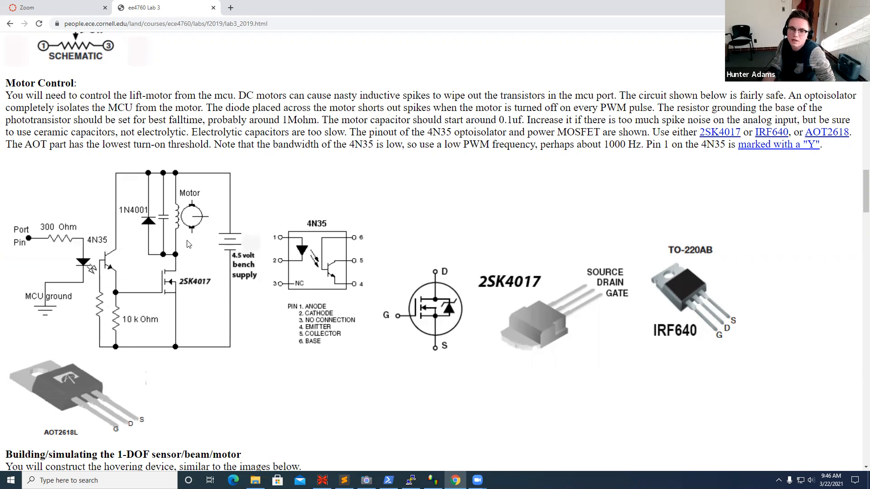
pyautogui.moveTo(105, 260)
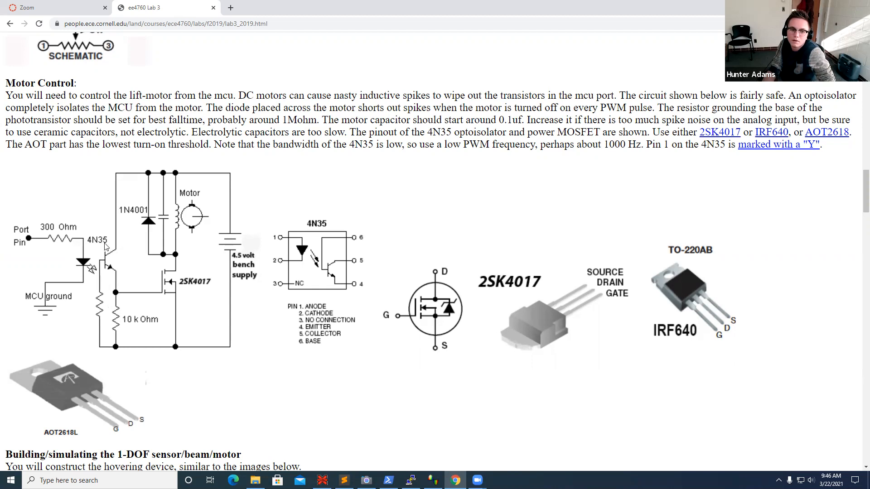
pyautogui.moveTo(77, 318)
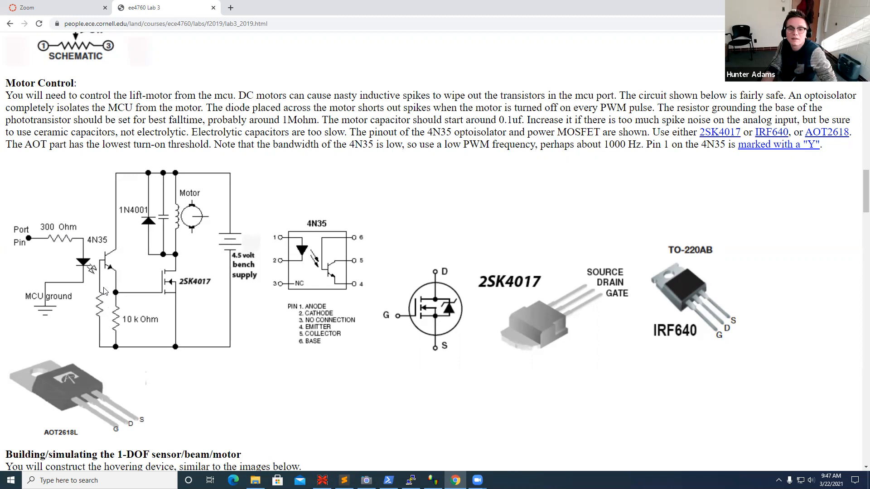
pyautogui.moveTo(154, 223)
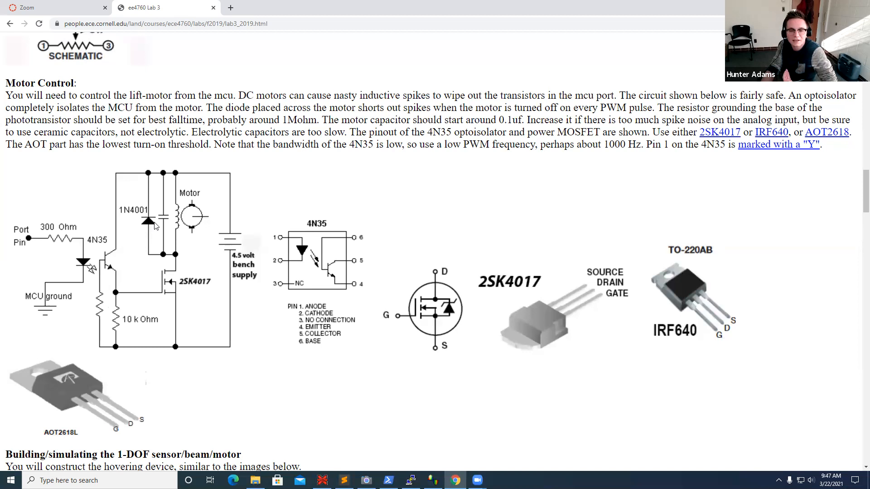
pyautogui.moveTo(177, 199)
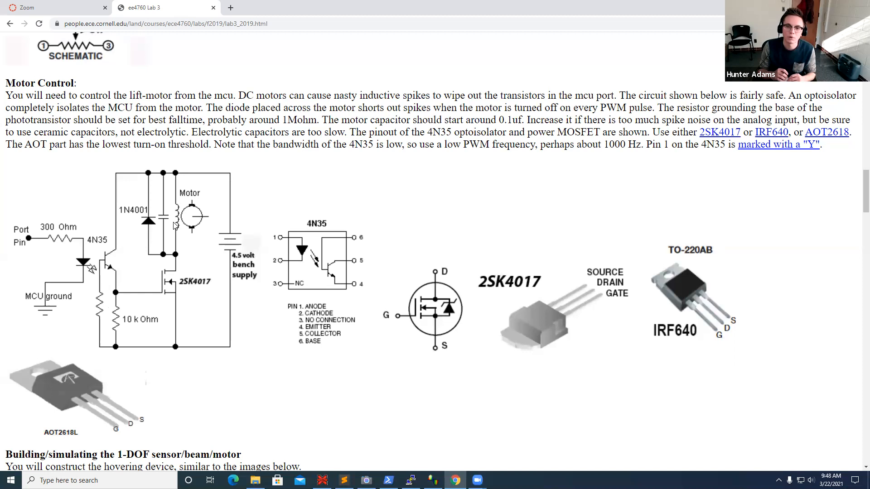
pyautogui.moveTo(86, 225)
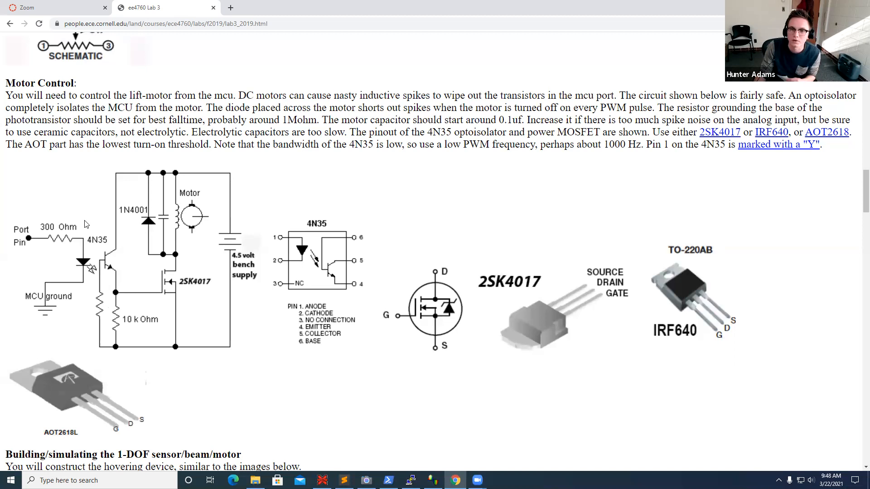
pyautogui.moveTo(128, 249)
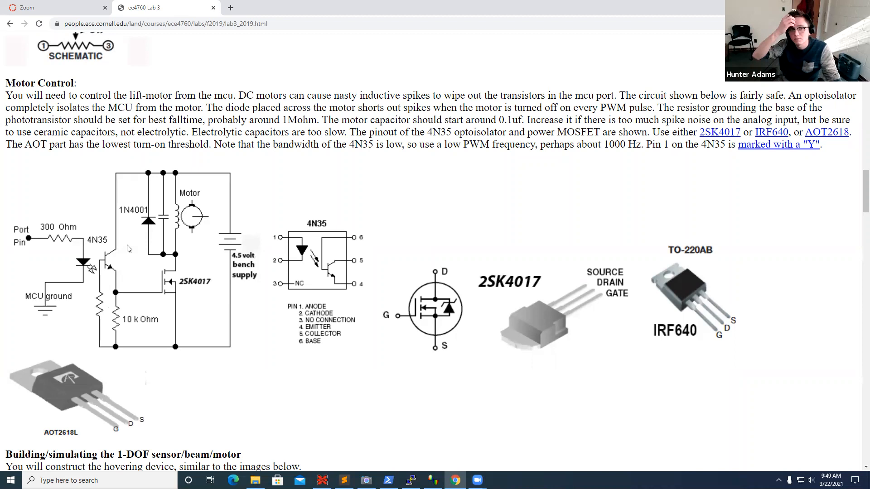
# Type 'step' into a new tab's address bar.
pyautogui.write('step')
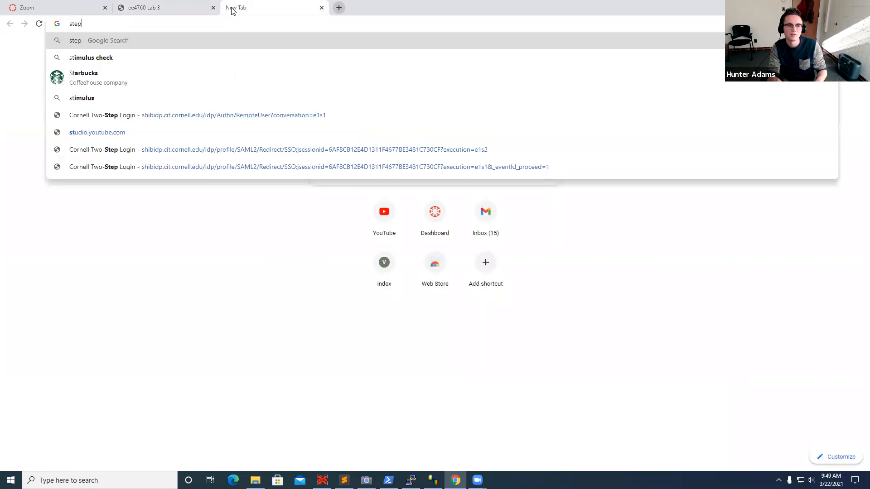